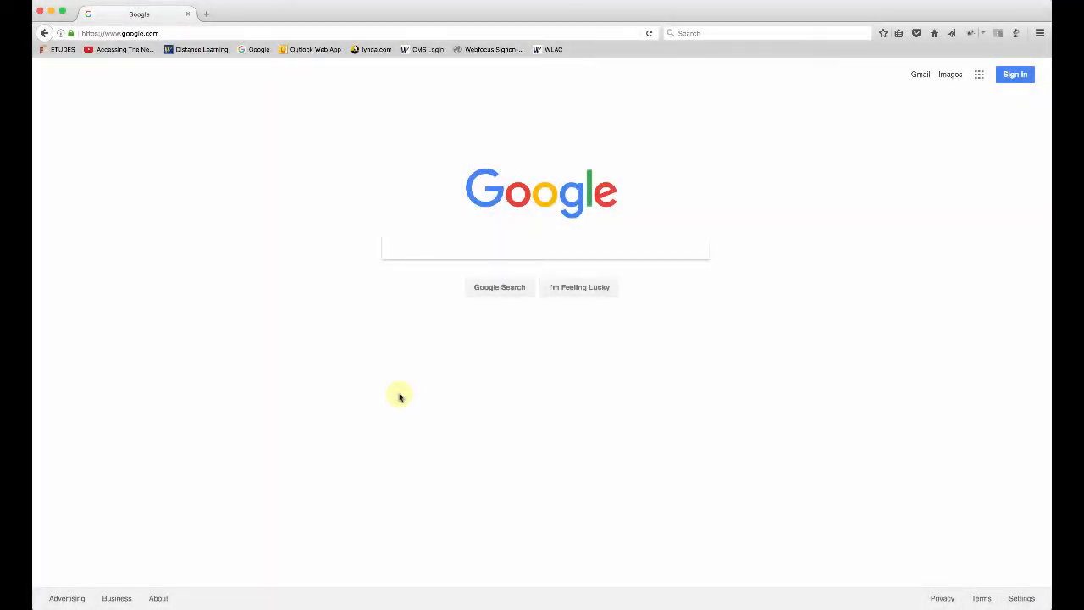
{"action": "mouse_move", "coordinate": [380, 417]}
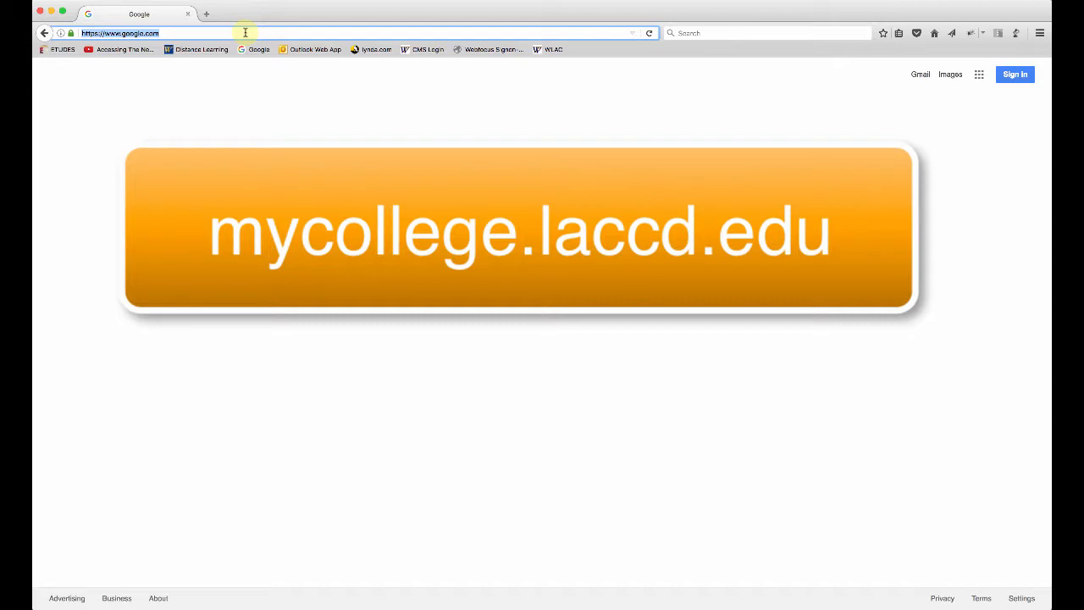
Sign in to the LACCD Portal as 'mycolleg' with the employee password
{"action": "type", "text": "mycolleg"}
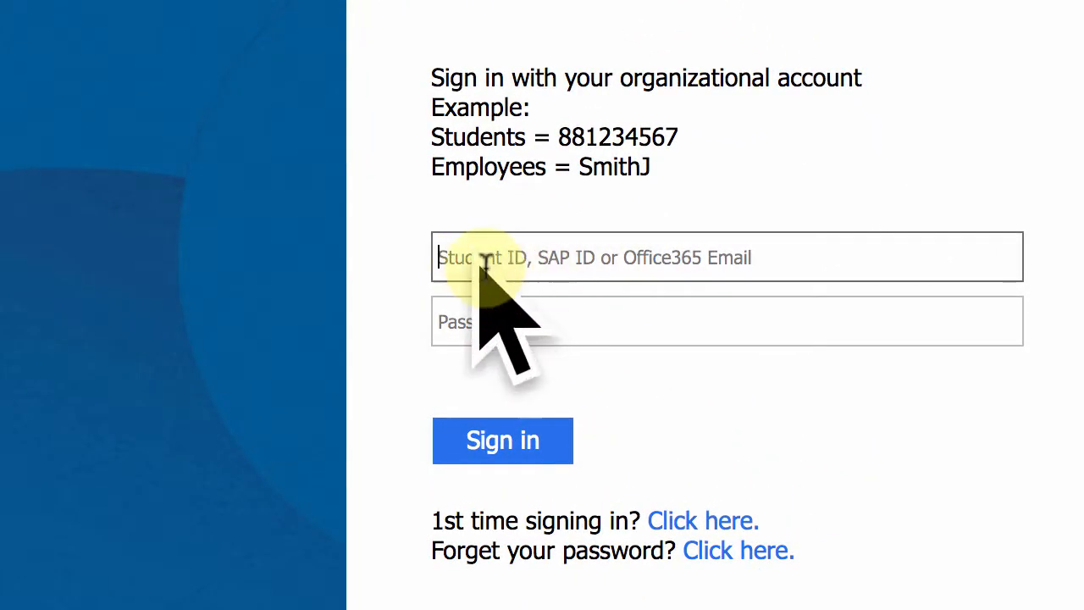
{"action": "mouse_move", "coordinate": [894, 473]}
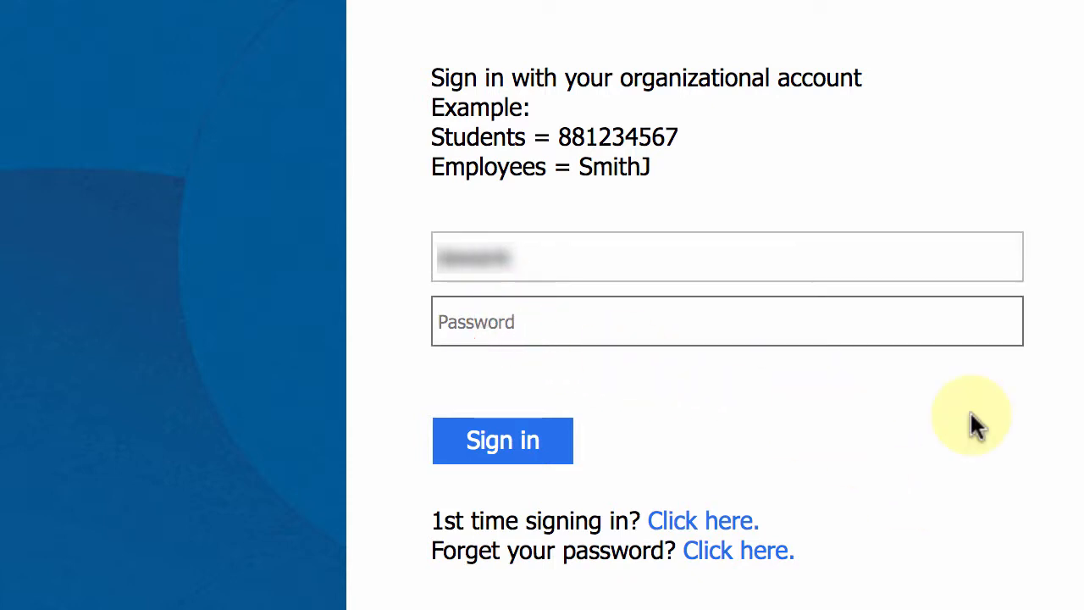
{"action": "type", "text": "••••••••"}
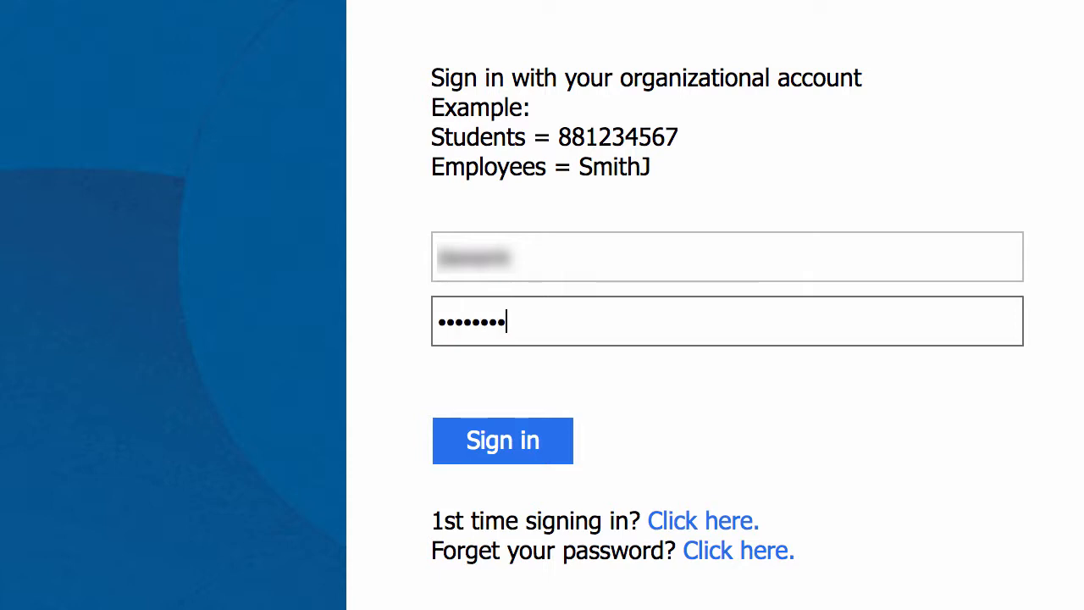
{"action": "left_click", "coordinate": [501, 440]}
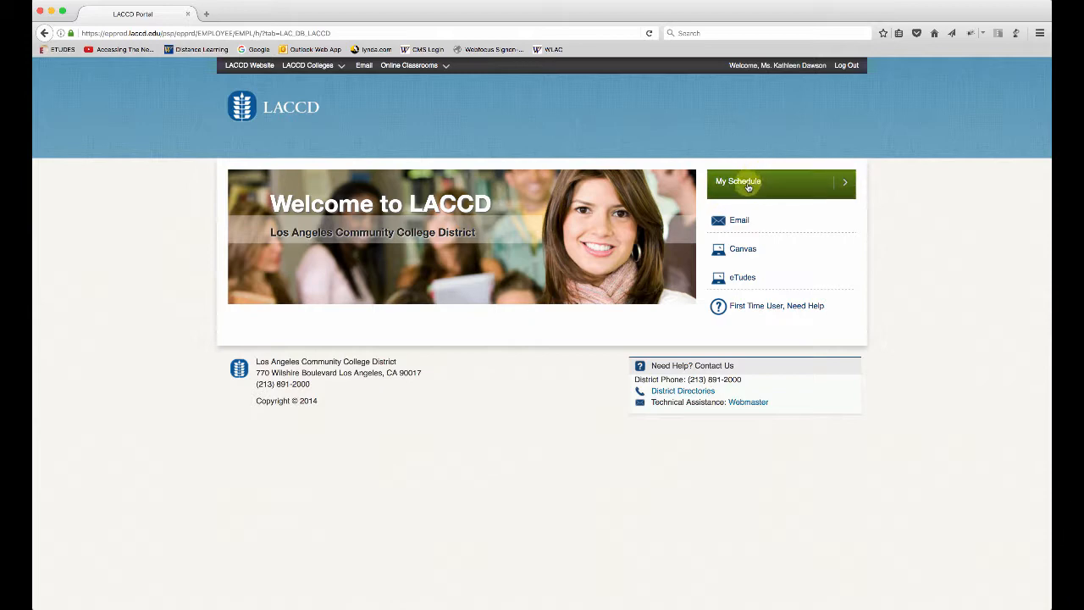
Go to My Schedule and scroll to the 2017 Fall ENGLISH 103-W09 course
{"action": "left_click", "coordinate": [738, 182]}
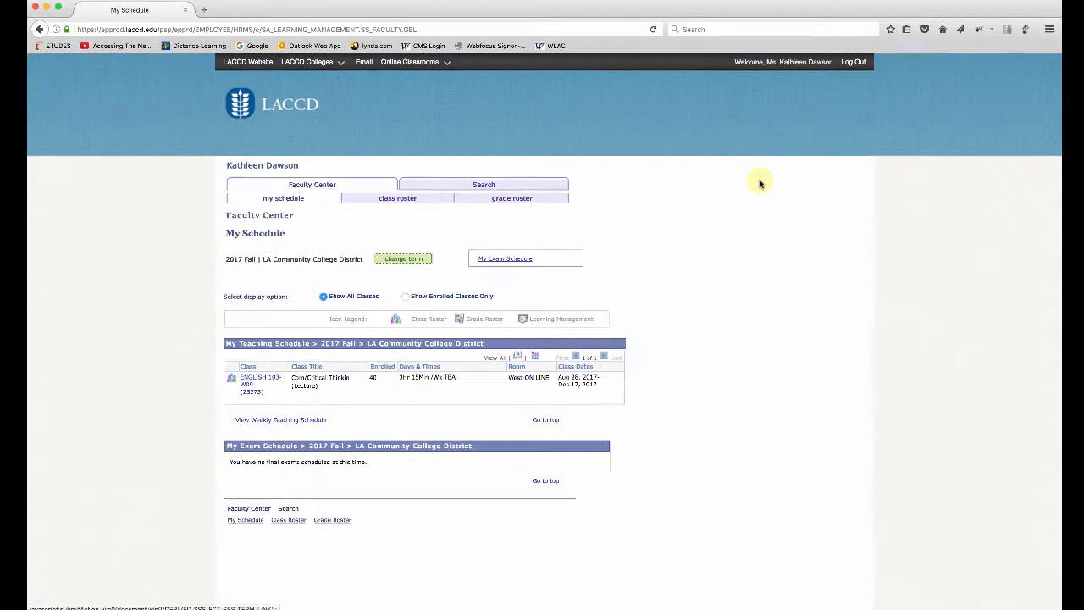
{"action": "scroll", "scroll_direction": "down", "scroll_amount": 3}
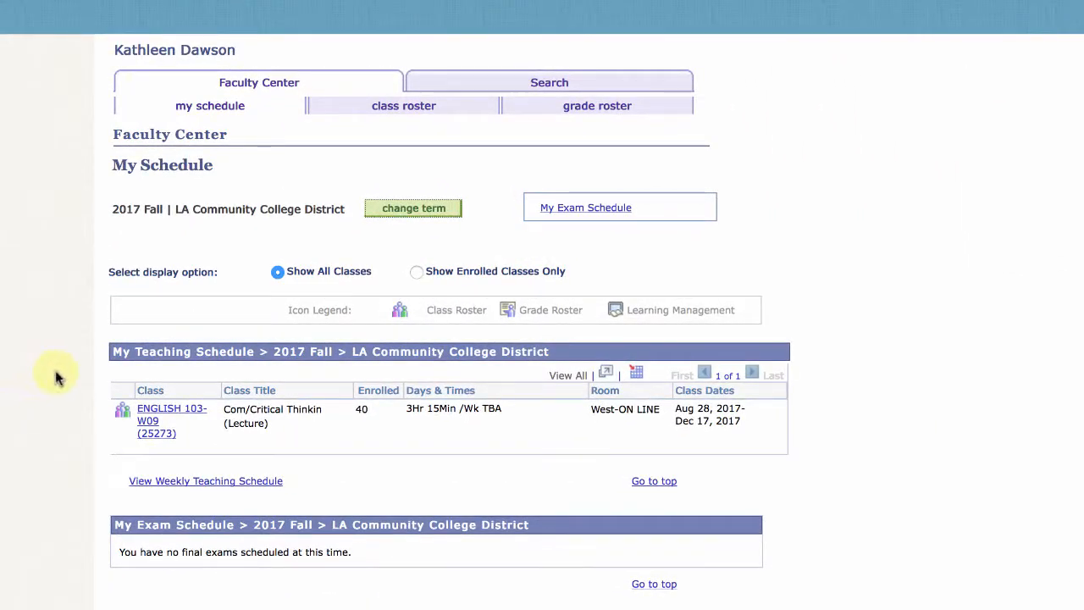
{"action": "mouse_move", "coordinate": [159, 230]}
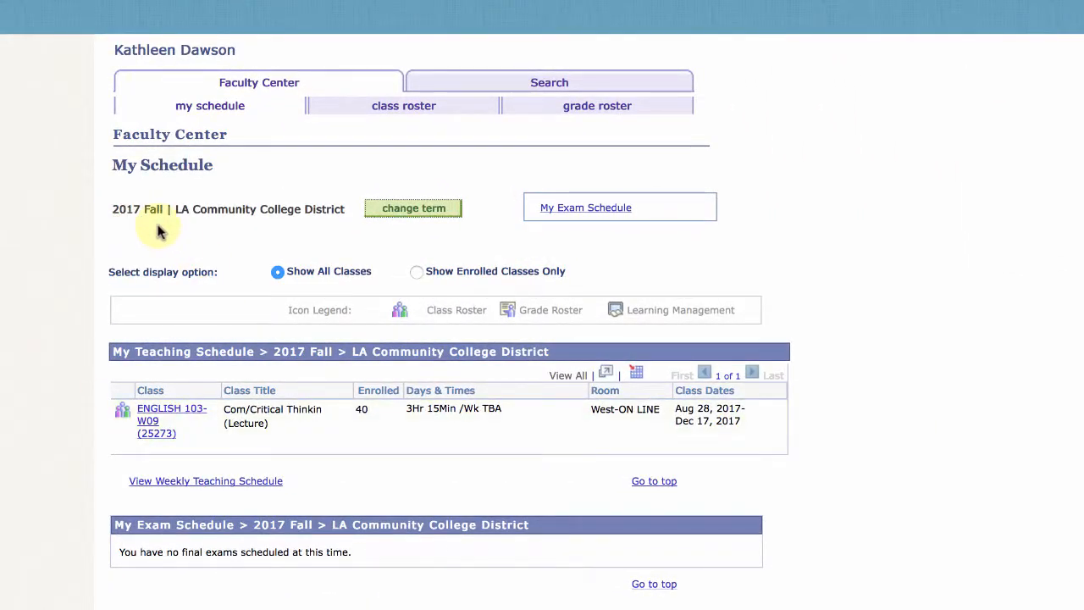
{"action": "mouse_move", "coordinate": [76, 449]}
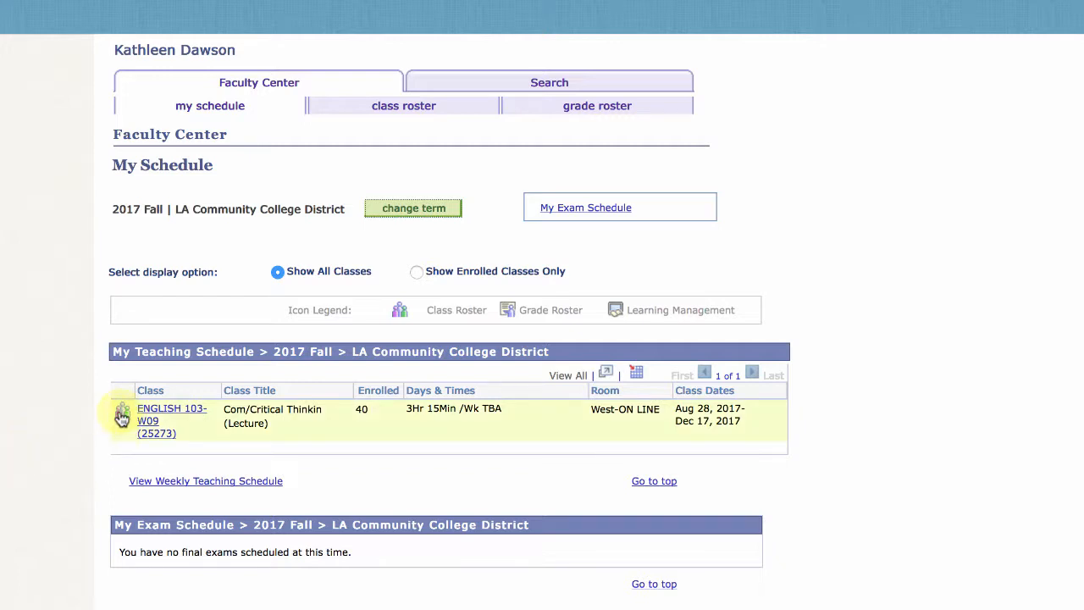
{"action": "mouse_move", "coordinate": [122, 415]}
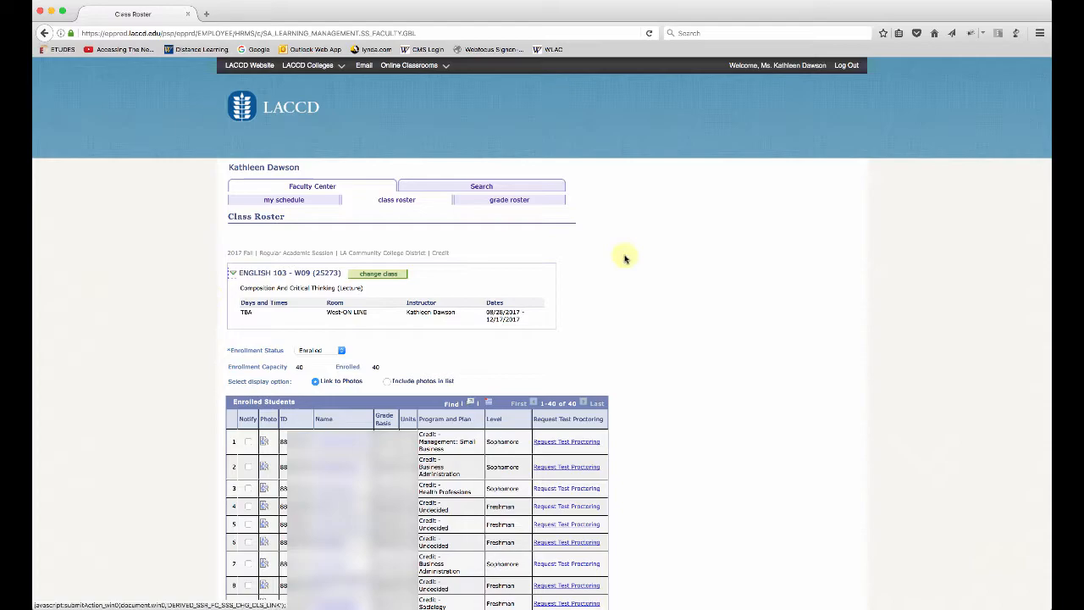
Scroll to the roster's end and notify all enrolled ENGLISH 103-W09 students
{"action": "scroll", "scroll_direction": "down", "scroll_amount": 3}
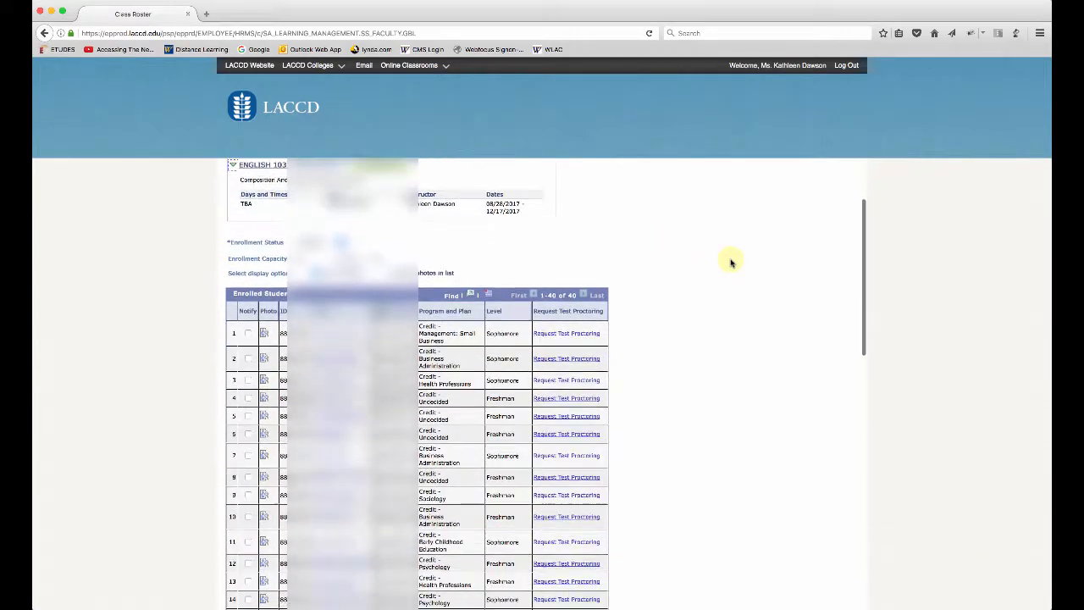
{"action": "scroll", "scroll_direction": "down", "scroll_amount": 3}
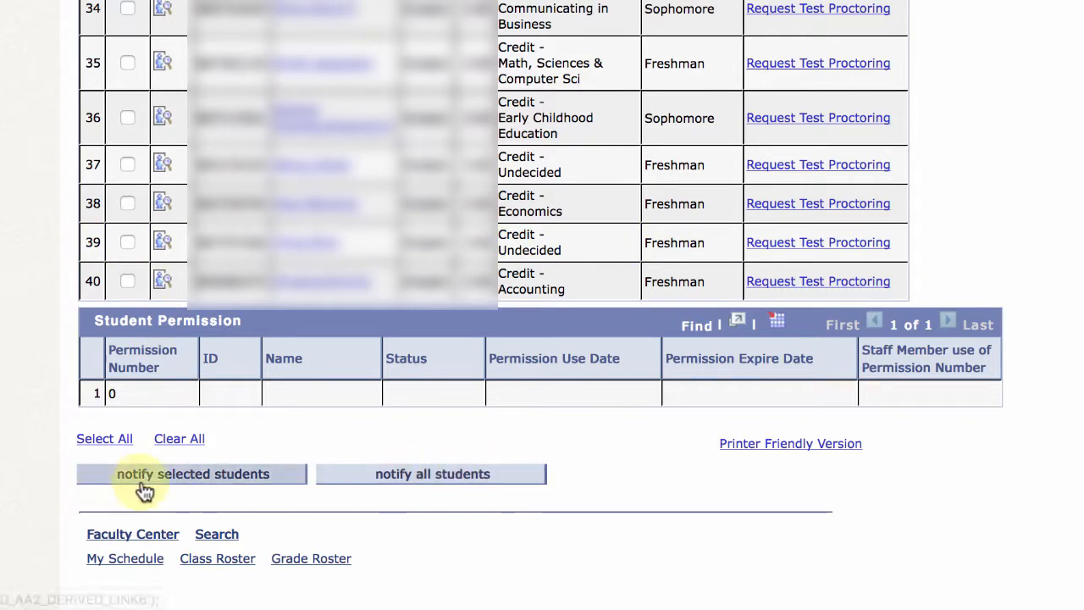
{"action": "mouse_move", "coordinate": [407, 482]}
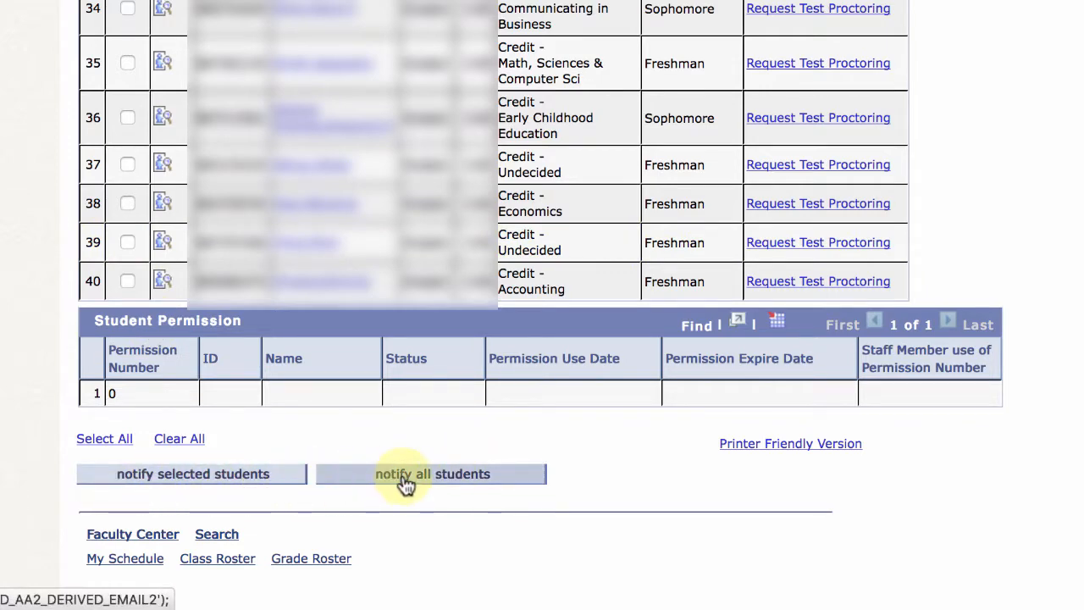
{"action": "left_click", "coordinate": [430, 474]}
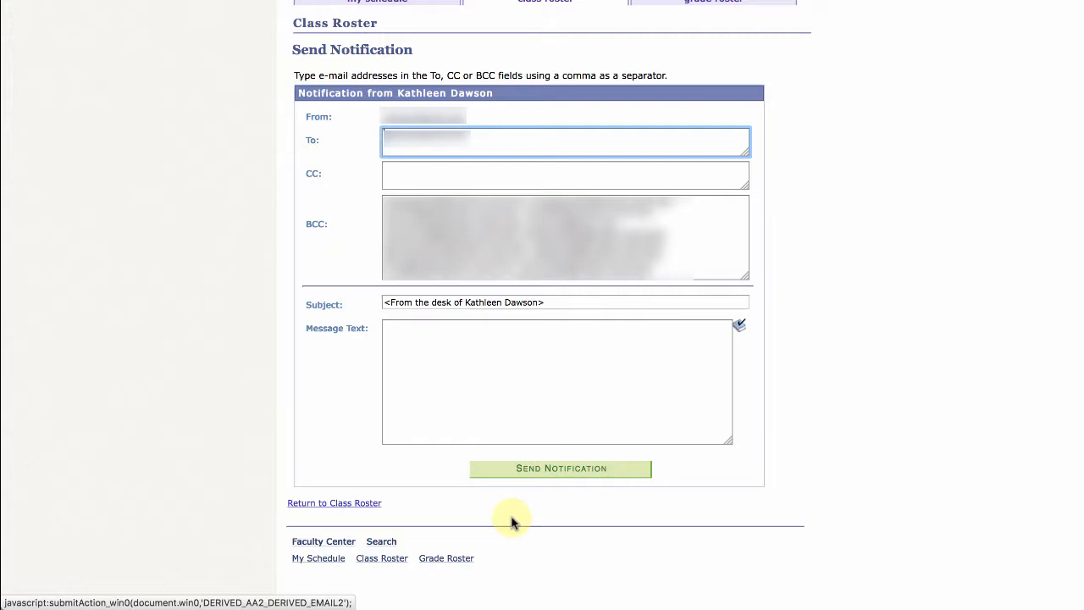
{"action": "mouse_move", "coordinate": [221, 275]}
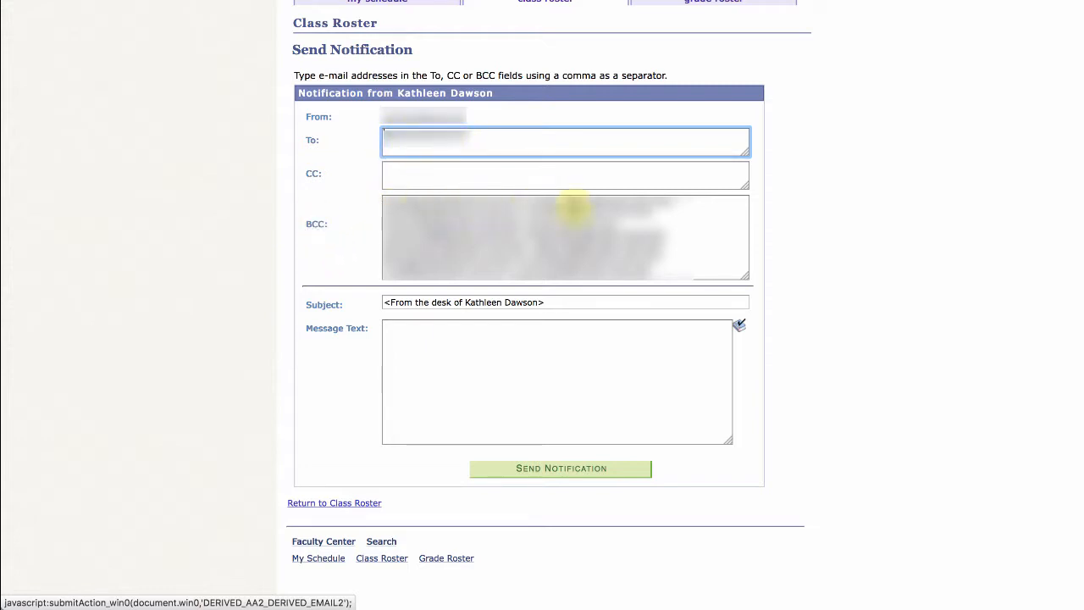
{"action": "mouse_move", "coordinate": [606, 193]}
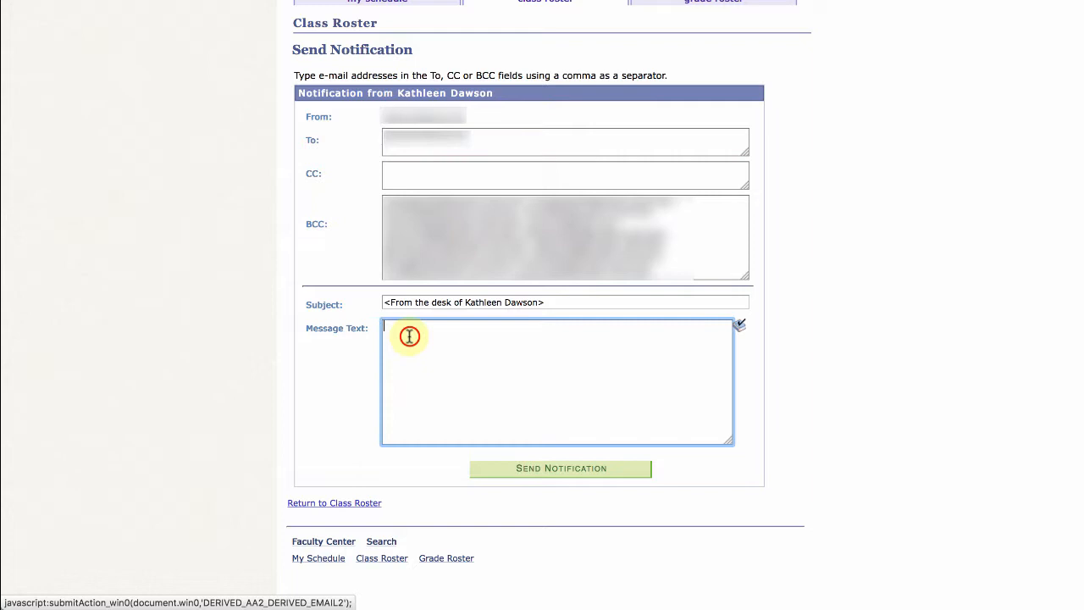
Begin the message body with the greeting "Hi Students,"
{"action": "type", "text": "Hi"}
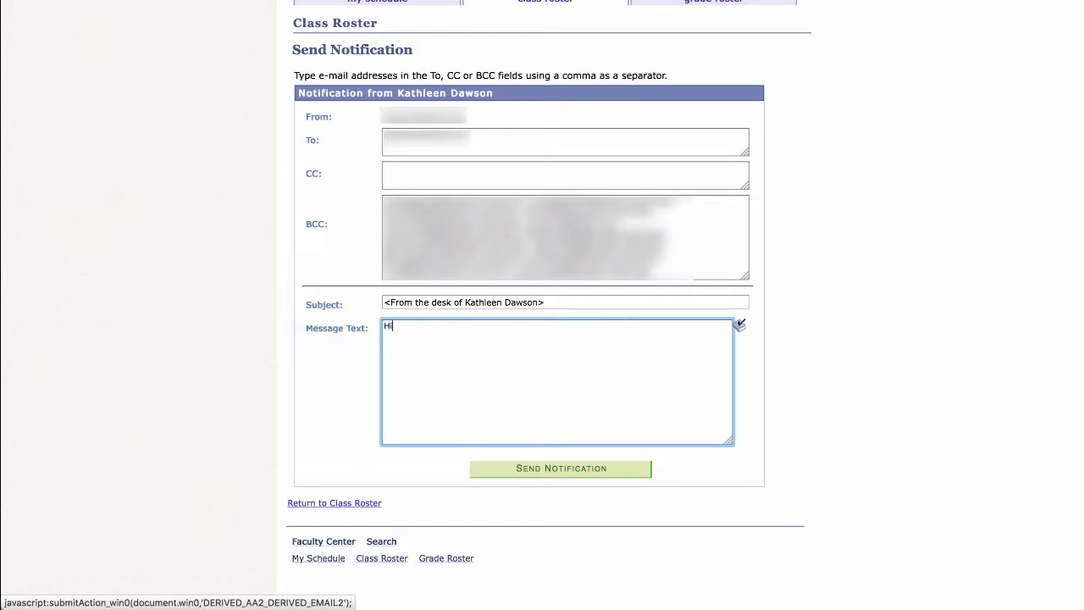
{"action": "type", "text": "Students"}
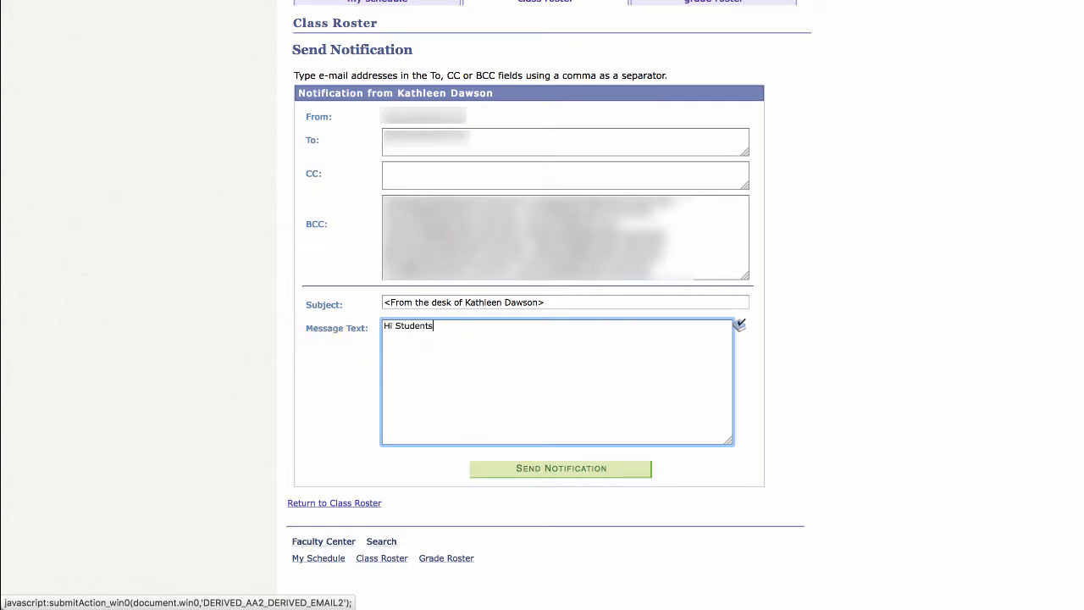
{"action": "type", "text": ","}
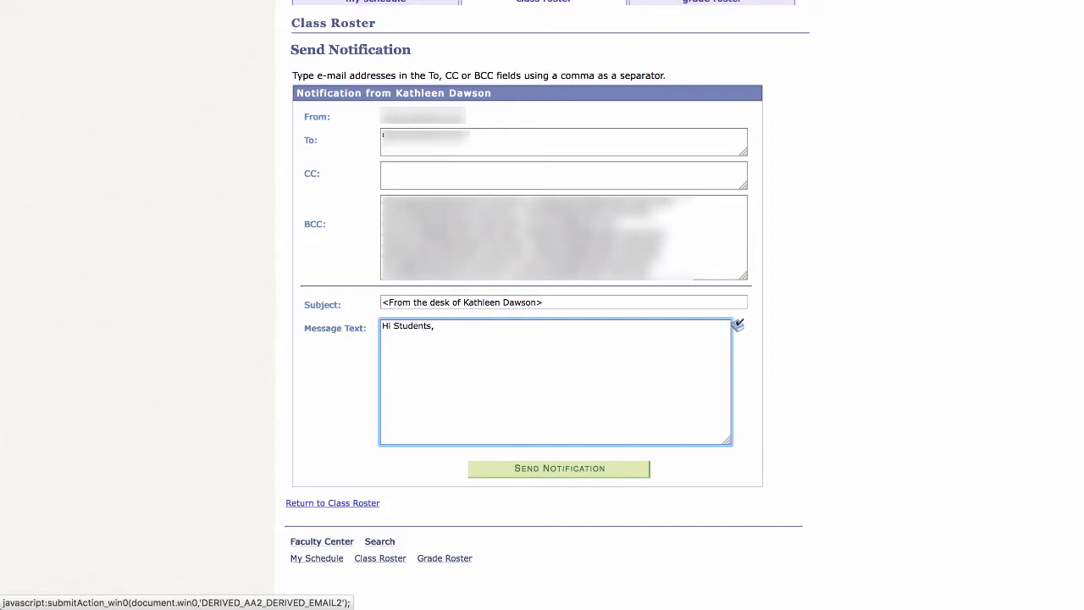